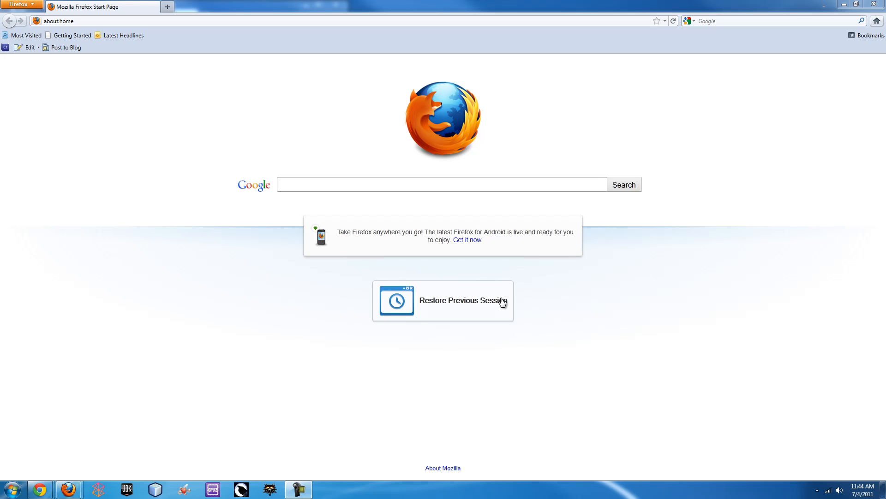
{"action": "mouse_move", "coordinate": [496, 306]}
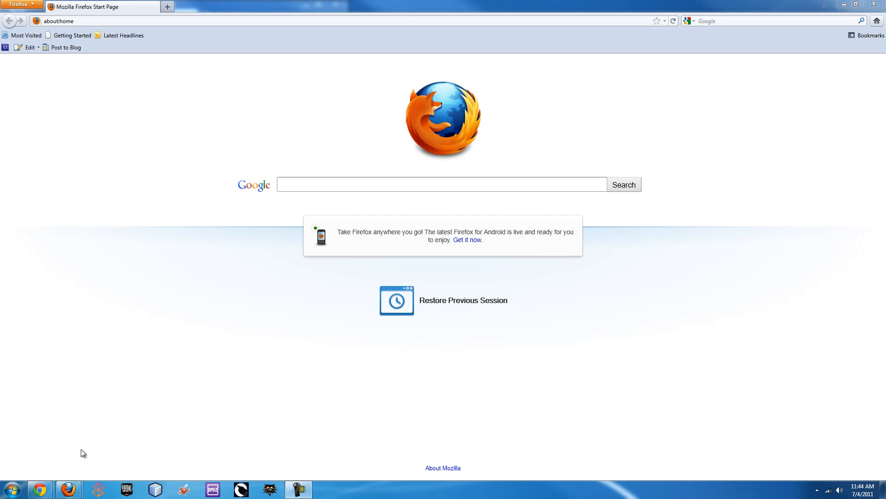
{"action": "mouse_move", "coordinate": [68, 489]}
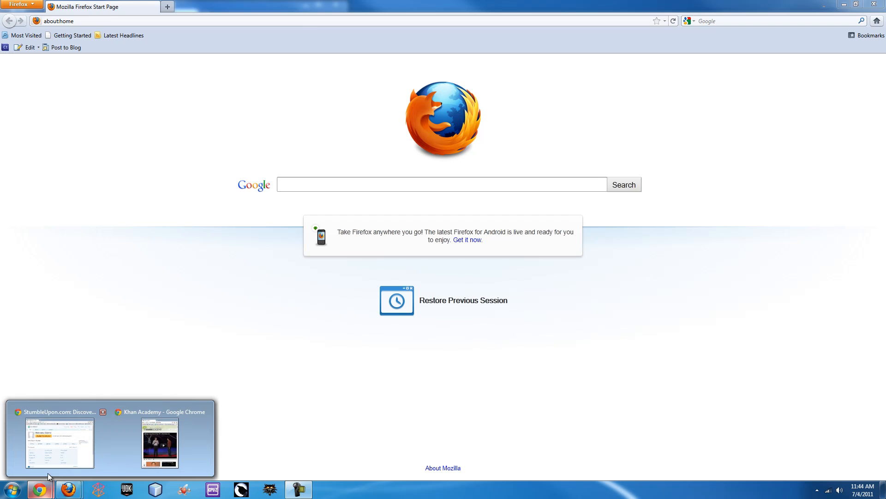
{"action": "mouse_move", "coordinate": [82, 299]}
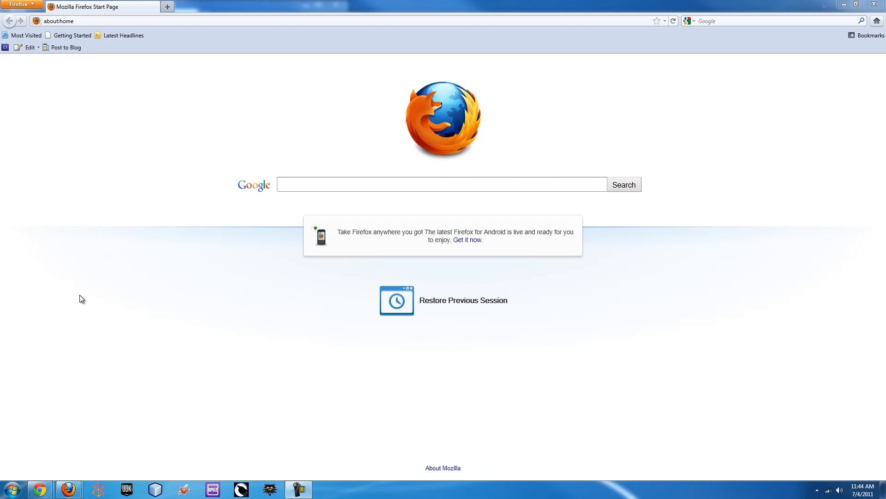
Step: Alt-Tab to the Firefox start page and Aero Shake its title bar to minimize the others
{"action": "key", "text": "alt+tab"}
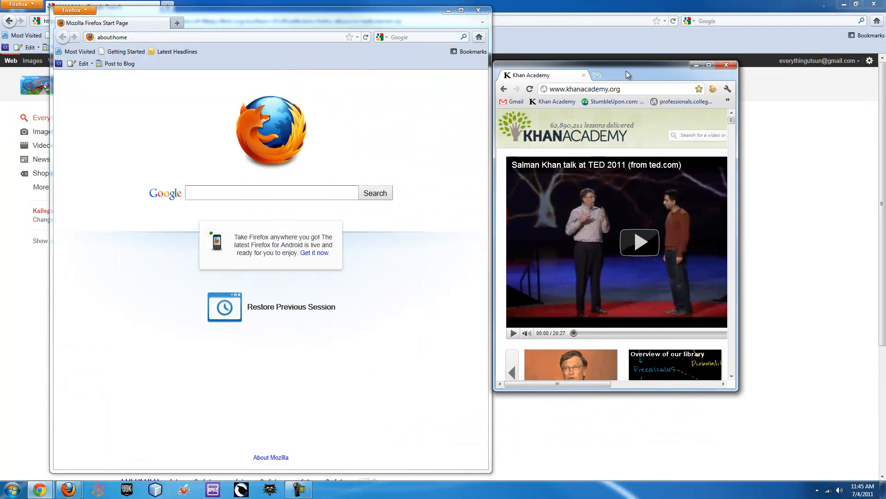
{"action": "left_click_drag", "start_coordinate": [626, 73], "coordinate": [664, 74]}
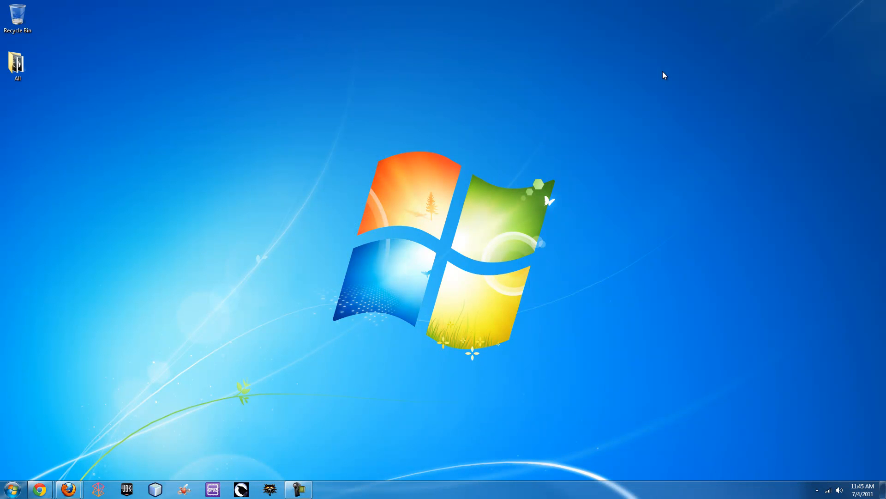
{"action": "left_click", "coordinate": [67, 490]}
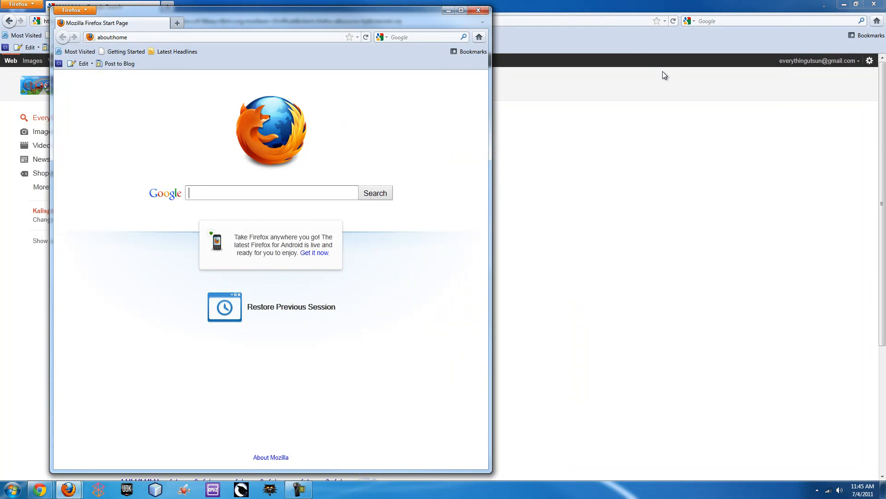
{"action": "mouse_move", "coordinate": [230, 64]}
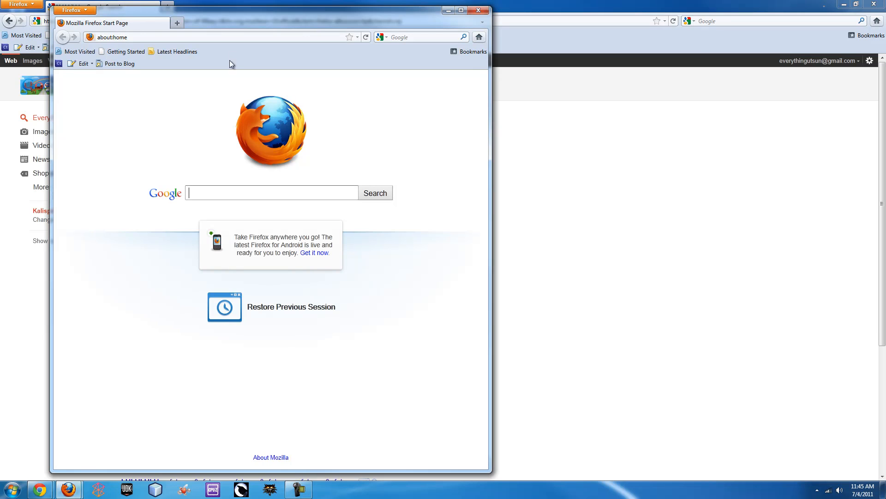
{"action": "mouse_move", "coordinate": [322, 163]}
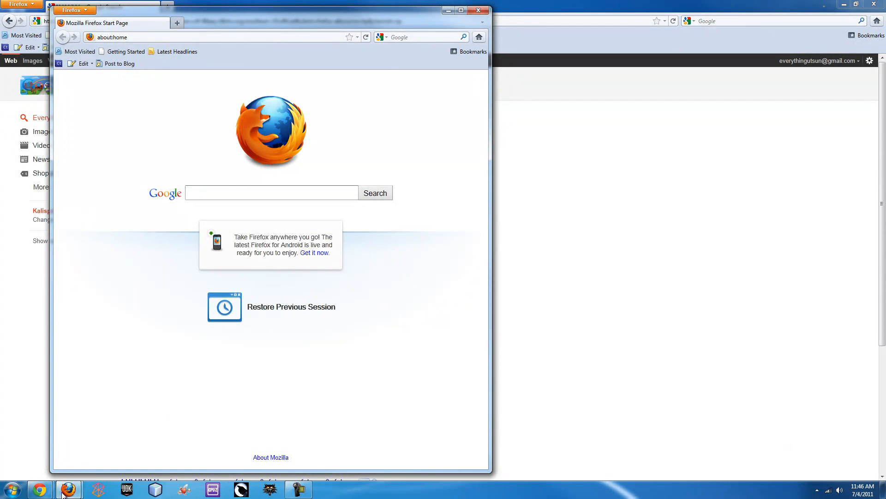
{"action": "mouse_move", "coordinate": [68, 489]}
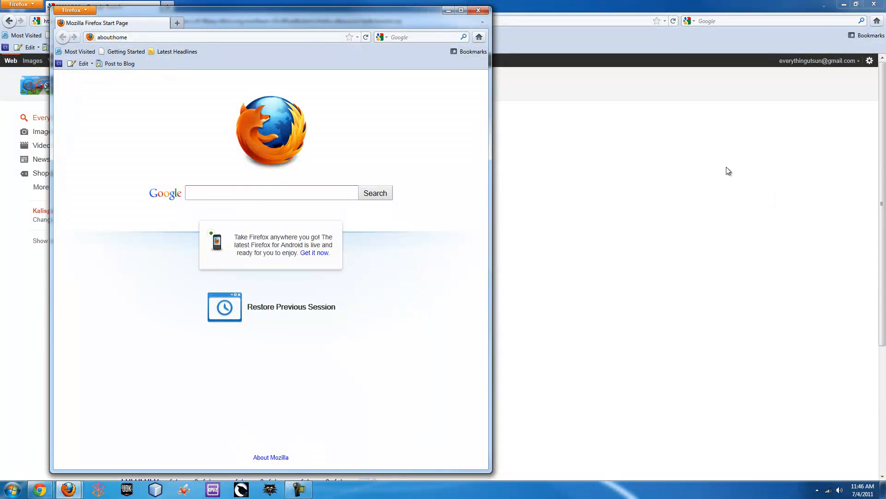
Step: Maximize the Firefox start page, then peek at the Chrome StumbleUpon window from the taskbar
{"action": "left_click", "coordinate": [460, 10]}
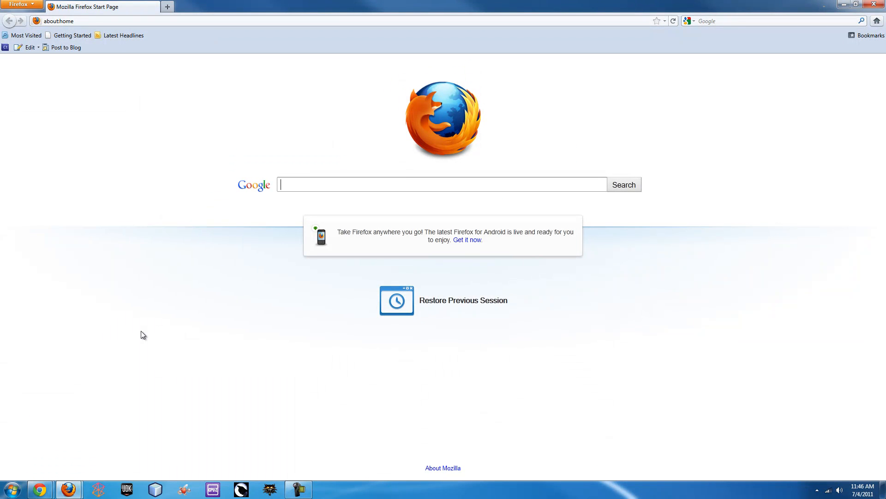
{"action": "mouse_move", "coordinate": [53, 487]}
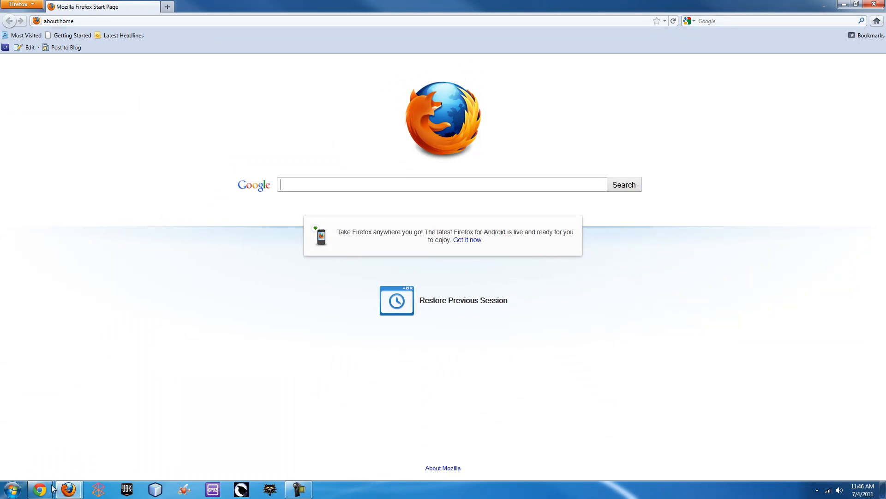
{"action": "mouse_move", "coordinate": [39, 489]}
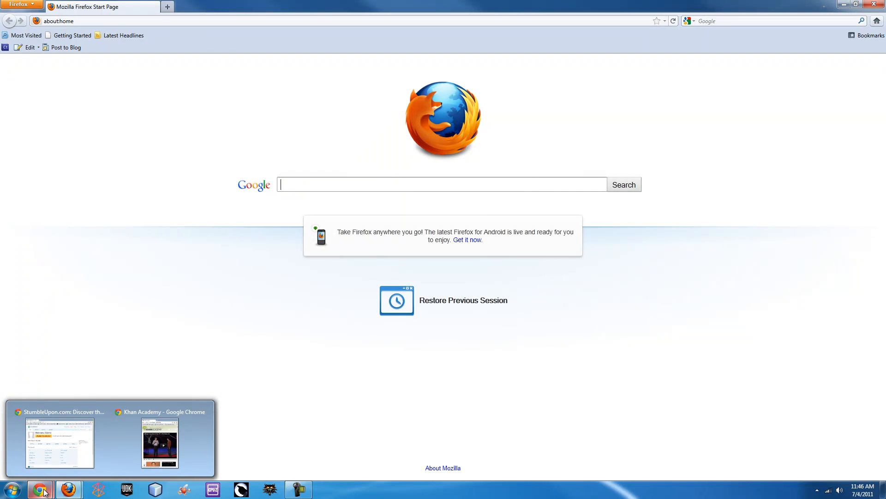
{"action": "left_click", "coordinate": [60, 441]}
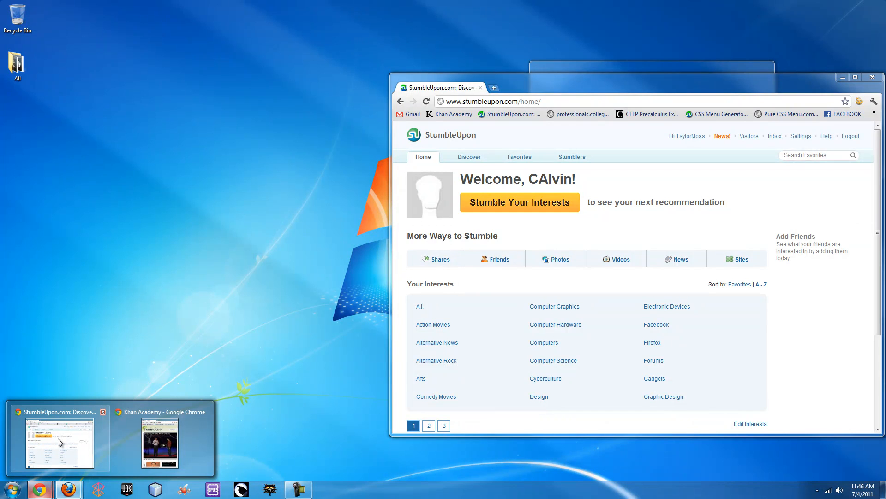
{"action": "left_click", "coordinate": [67, 489]}
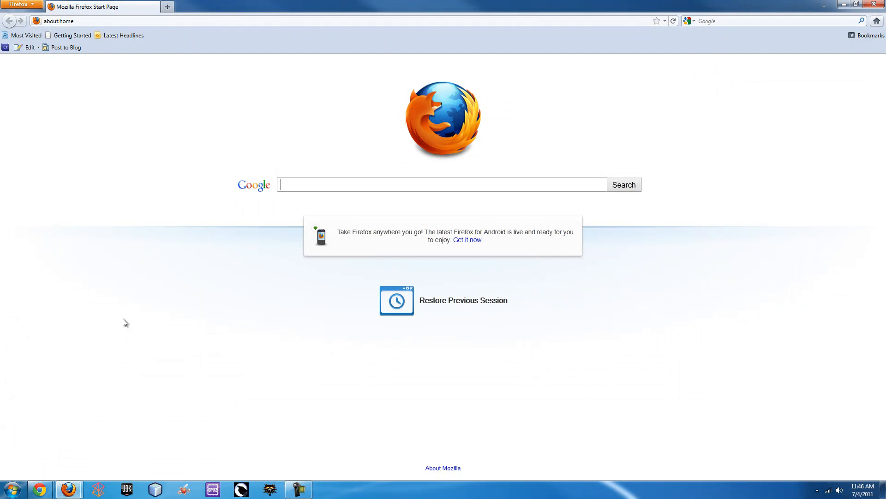
{"action": "mouse_move", "coordinate": [634, 9]}
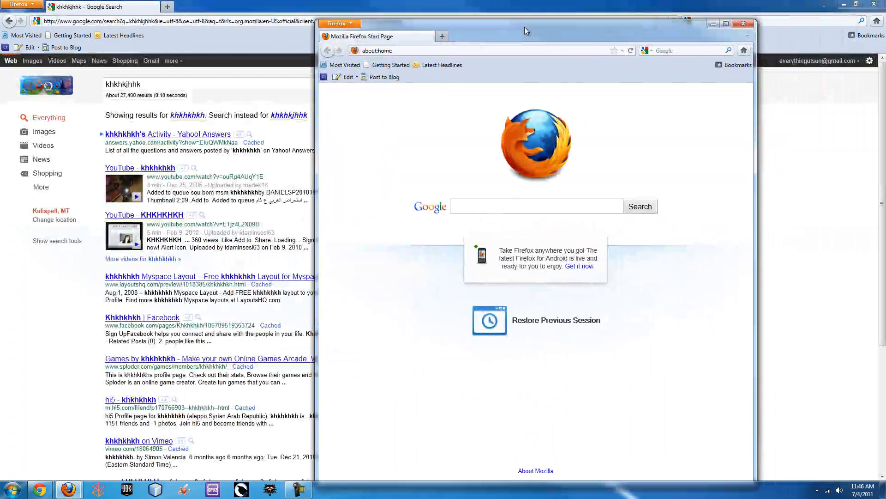
Step: Restore and shake the Firefox window away, then close the StumbleUpon Chrome window
{"action": "double_click", "coordinate": [524, 29]}
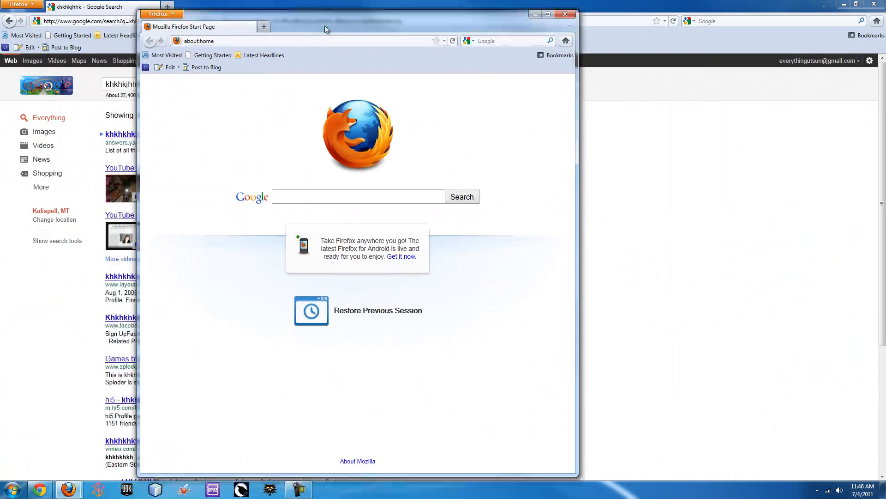
{"action": "left_click", "coordinate": [547, 13]}
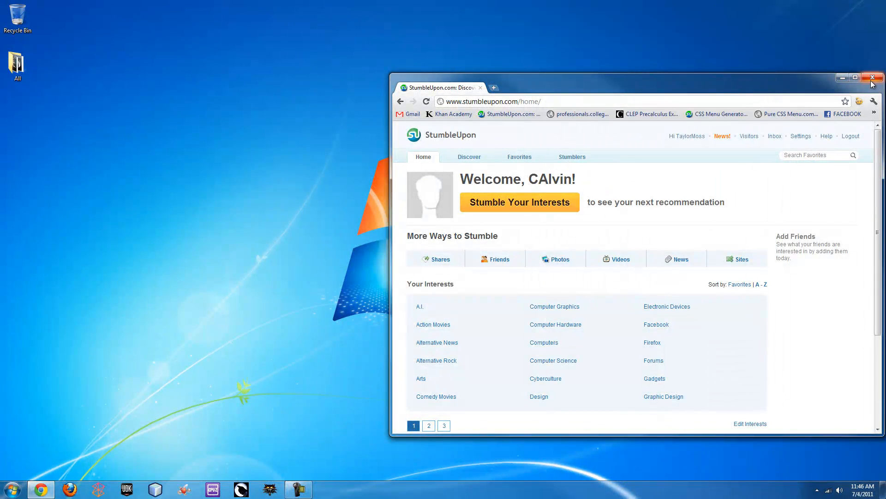
{"action": "left_click", "coordinate": [872, 78]}
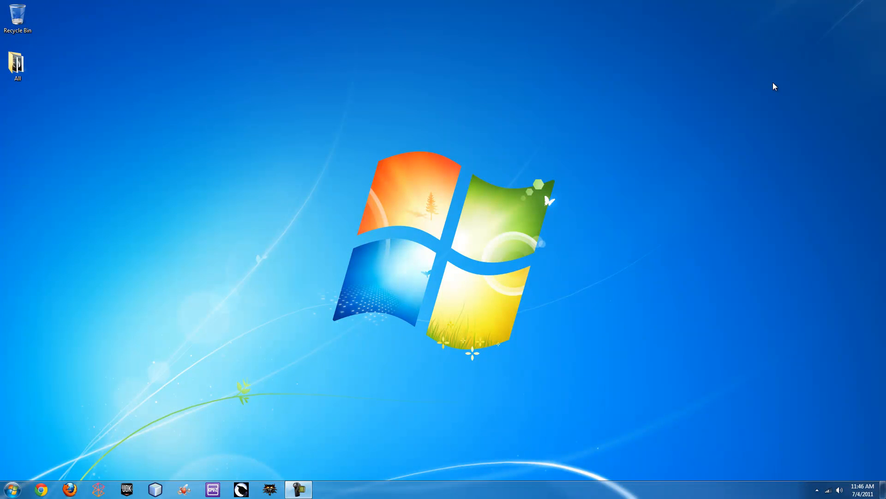